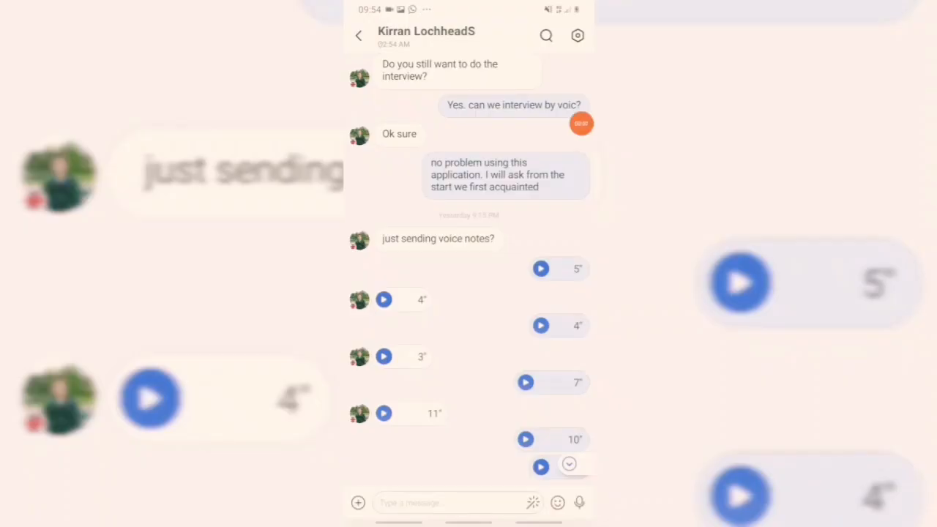
Step: Play the interview voice notes in sequence: 4", 4", 3", 7", then 11"
click(540, 269)
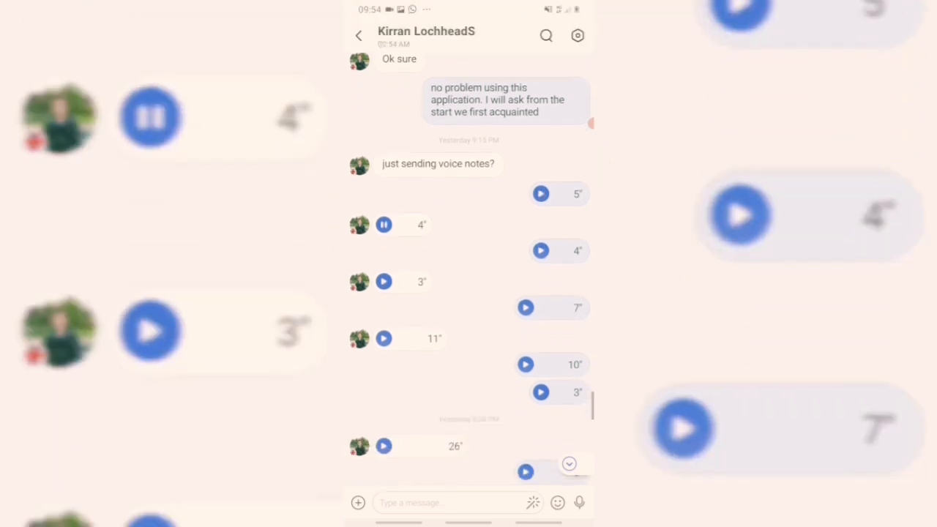
scroll(down, 3)
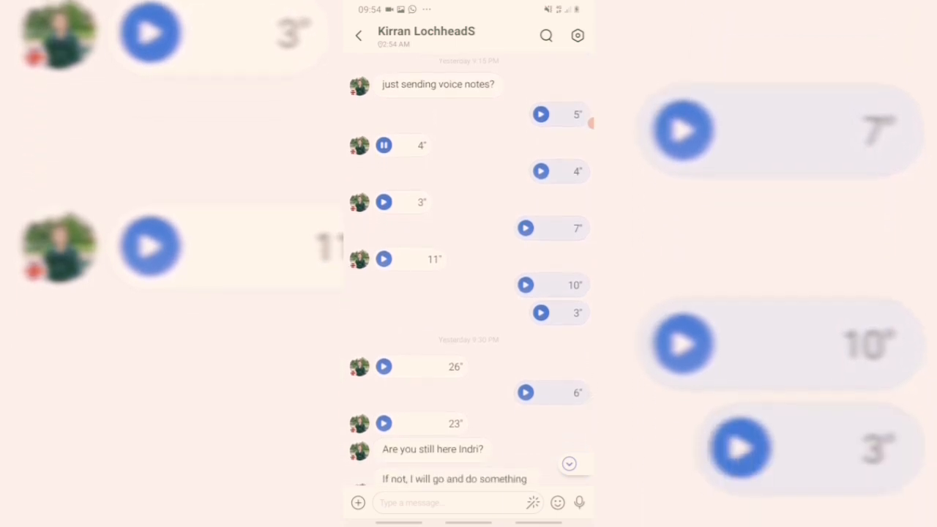
click(384, 145)
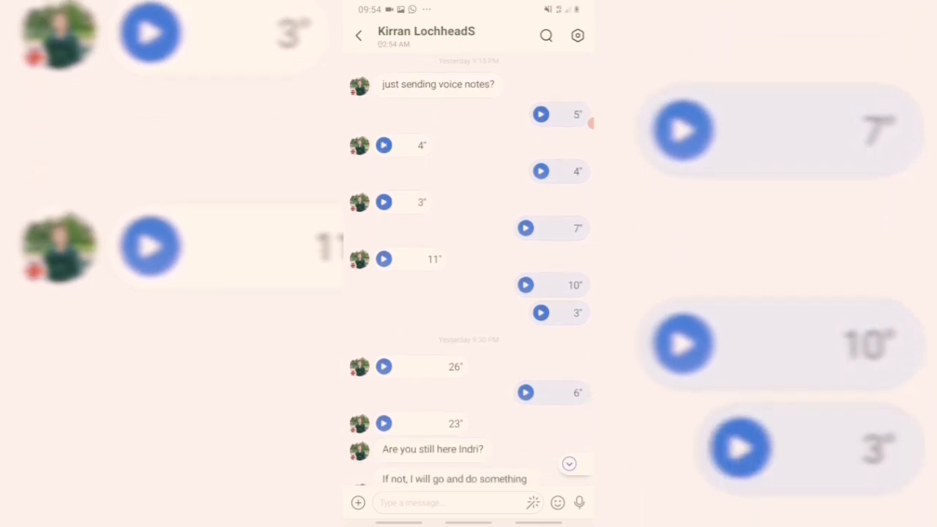
click(540, 172)
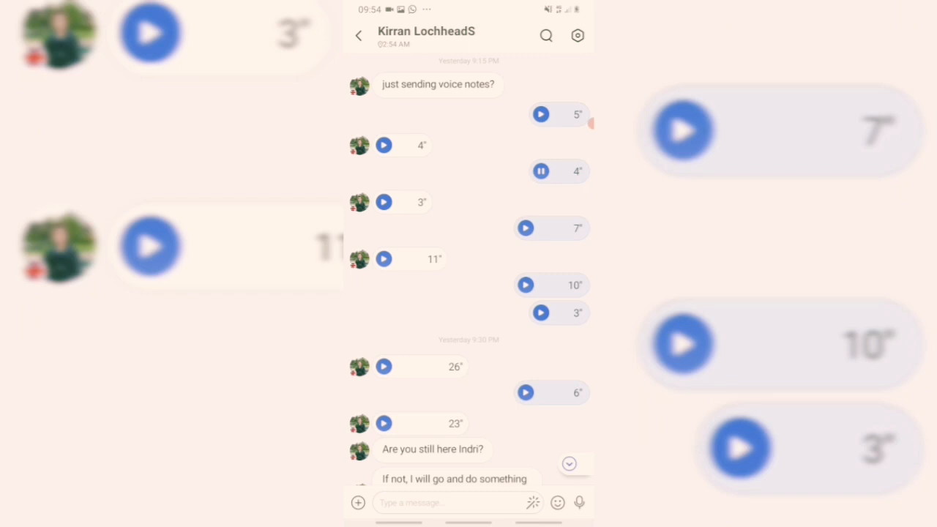
click(541, 171)
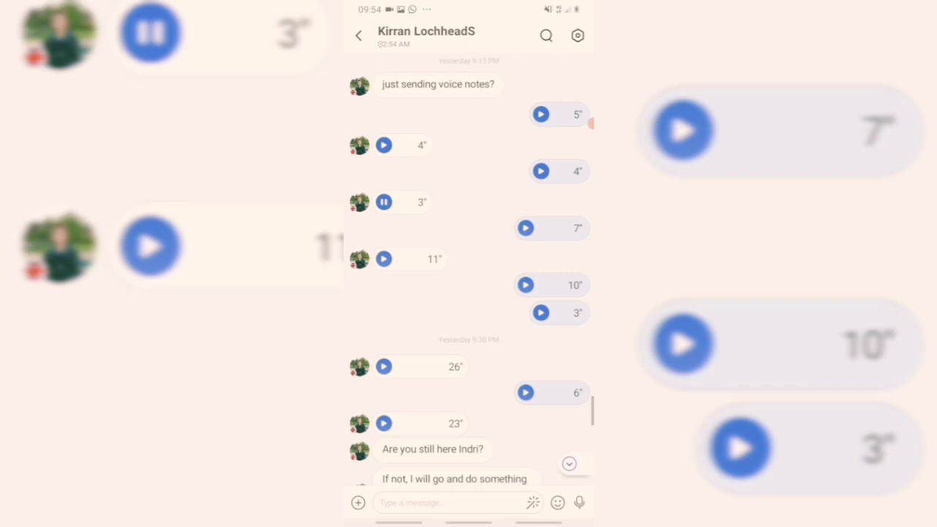
click(383, 202)
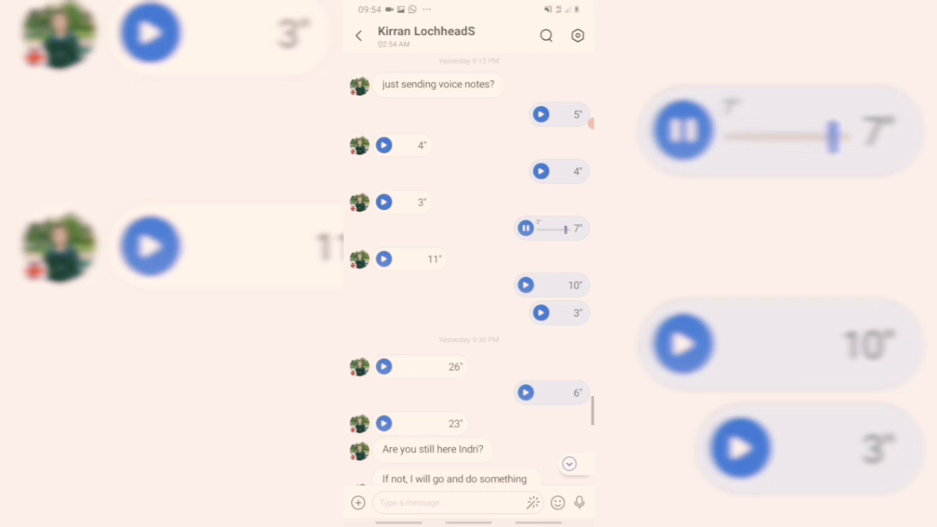
click(384, 258)
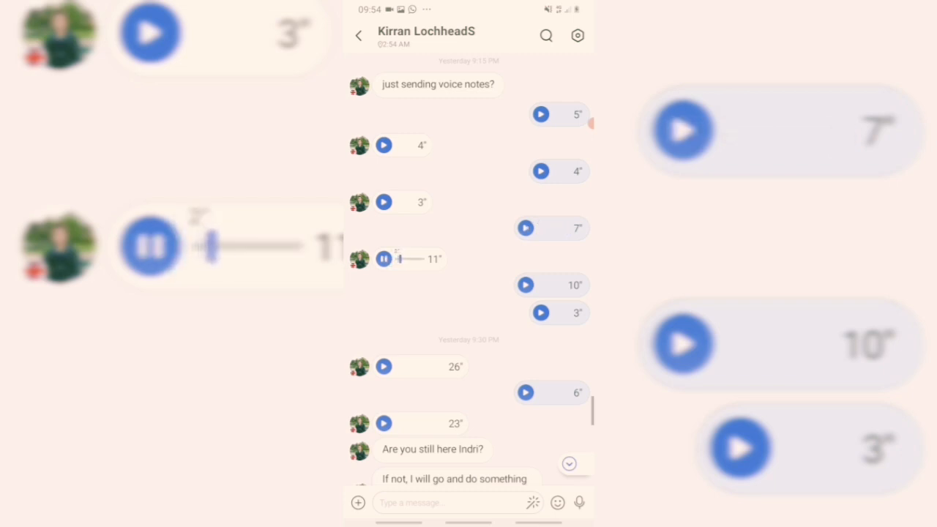
Step: Further down the chat, play the 10", 3", 26", 23" and 11" voice notes in turn
scroll(down, 3)
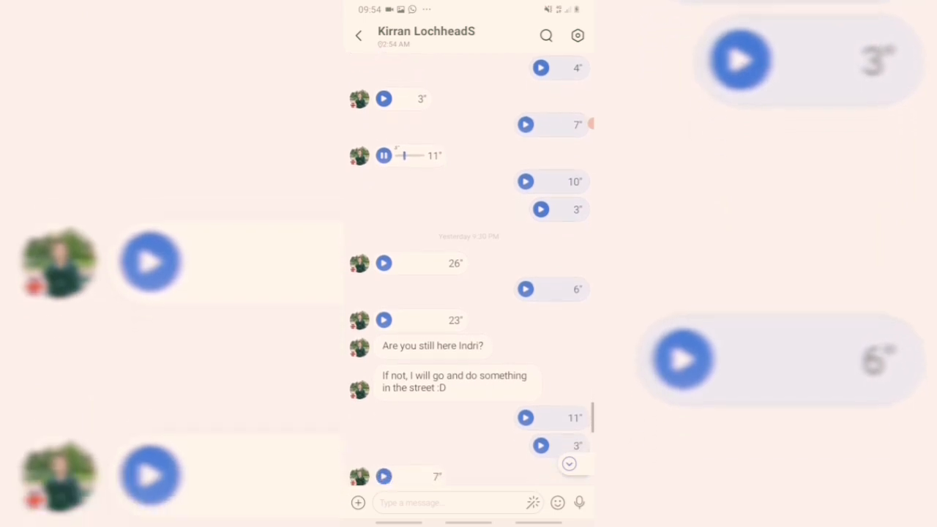
scroll(down, 3)
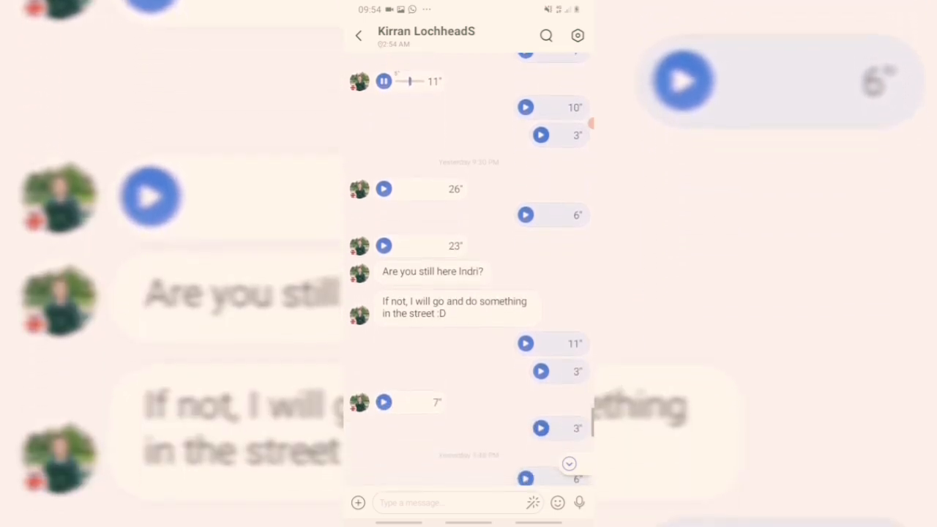
scroll(up, 3)
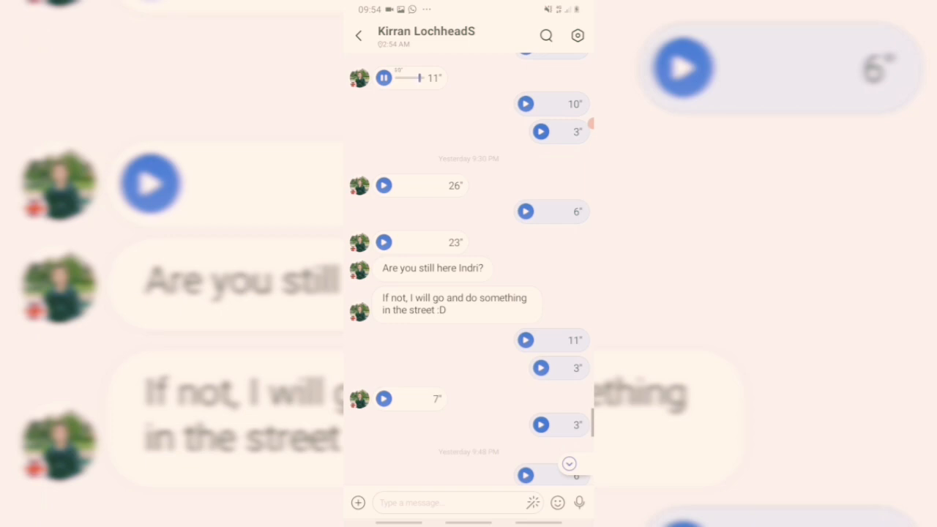
click(525, 104)
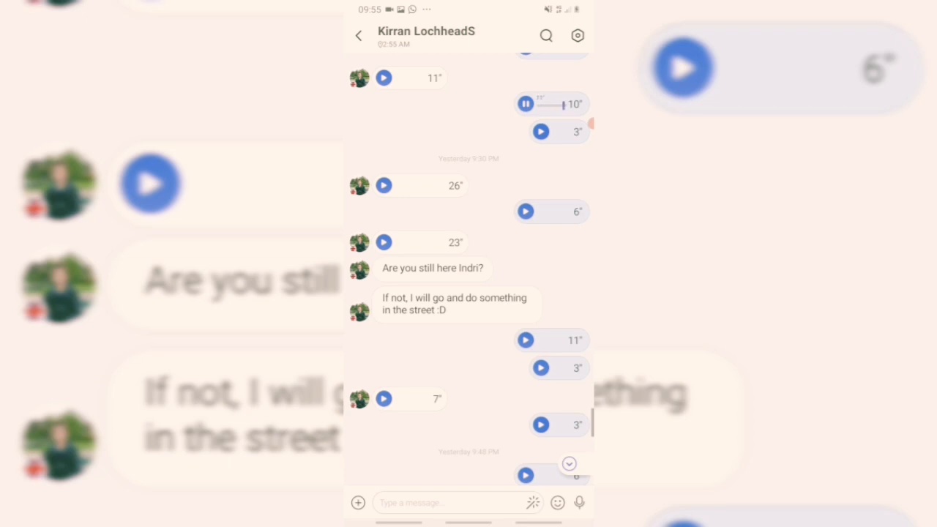
click(541, 131)
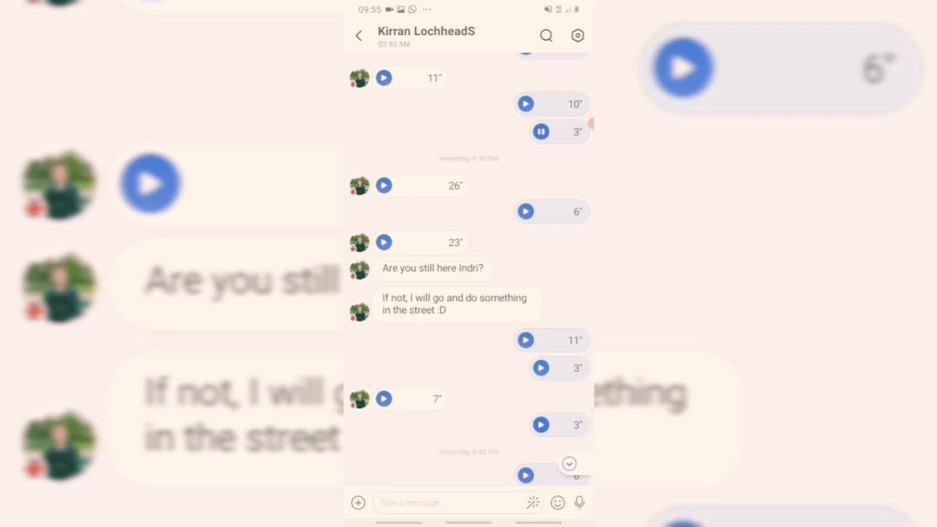
click(540, 132)
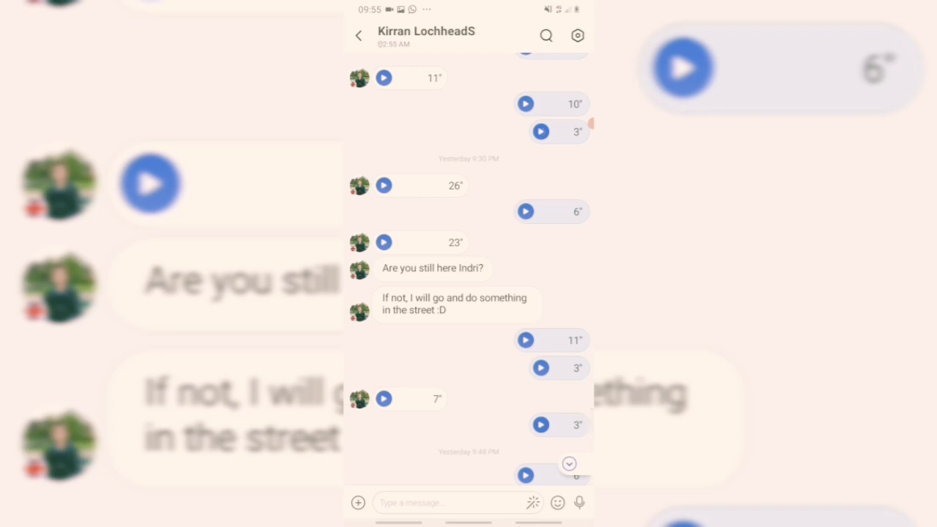
click(384, 185)
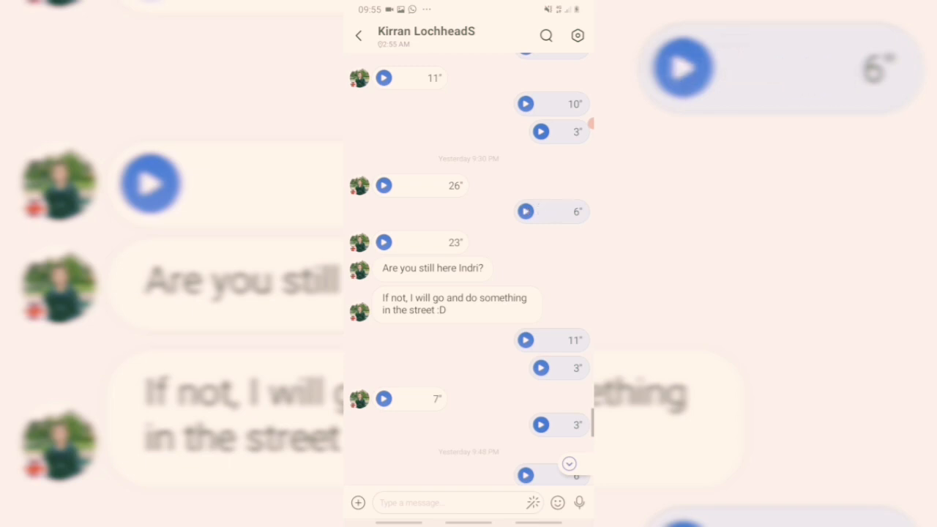
click(384, 242)
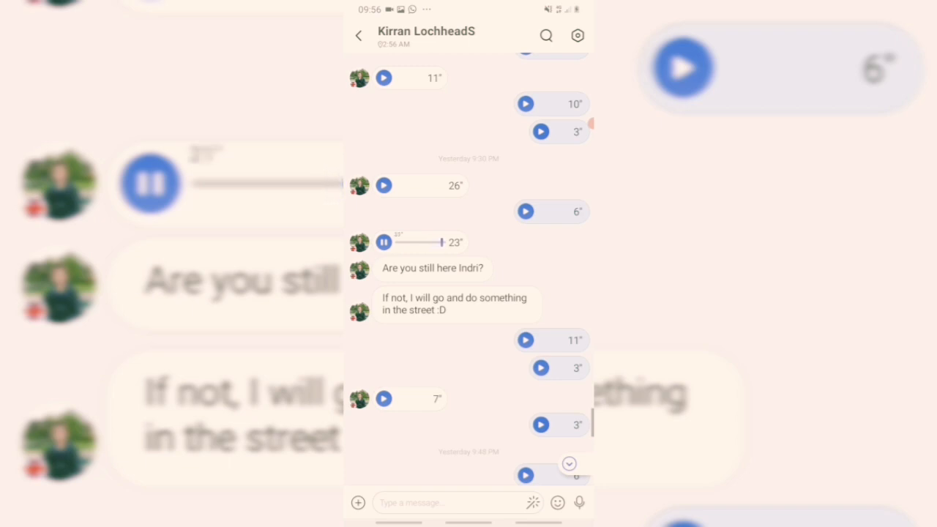
click(383, 242)
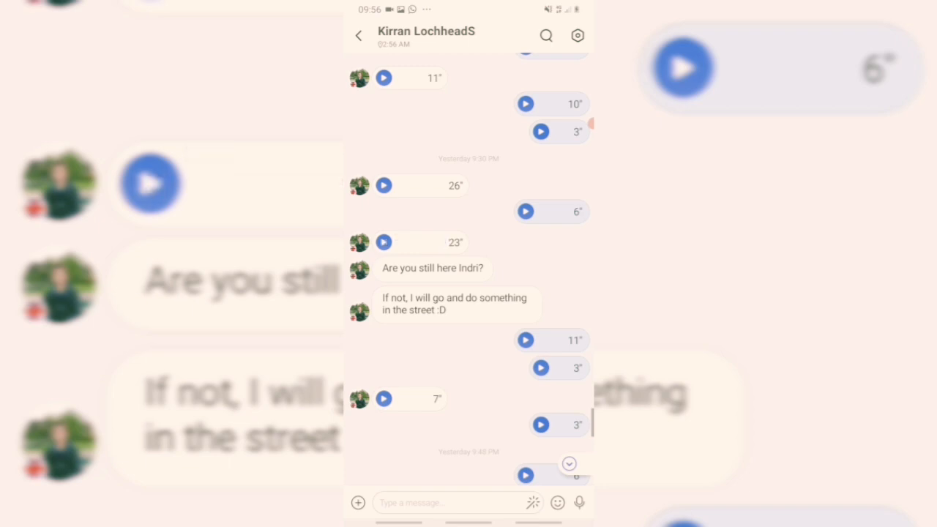
click(526, 340)
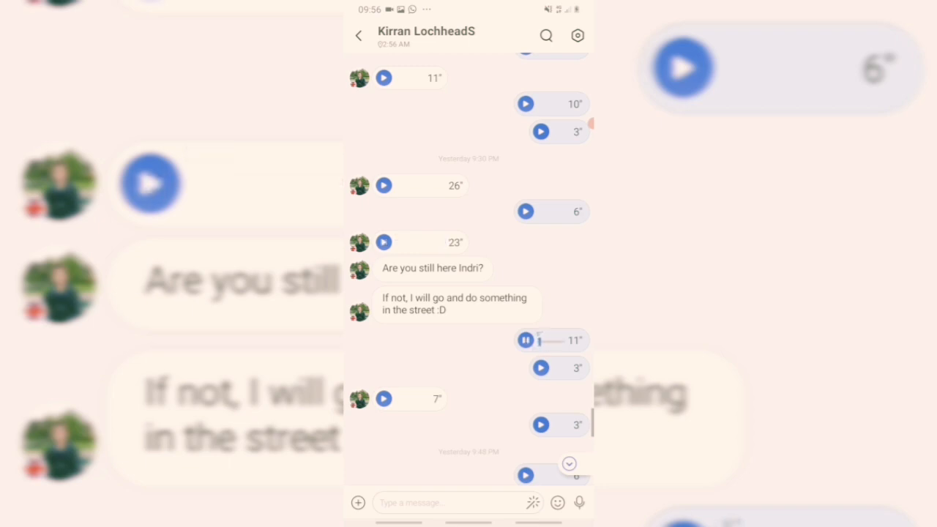
Step: Play the 3-second reply, the contact's 7-second note, then the next 3-second reply
scroll(down, 3)
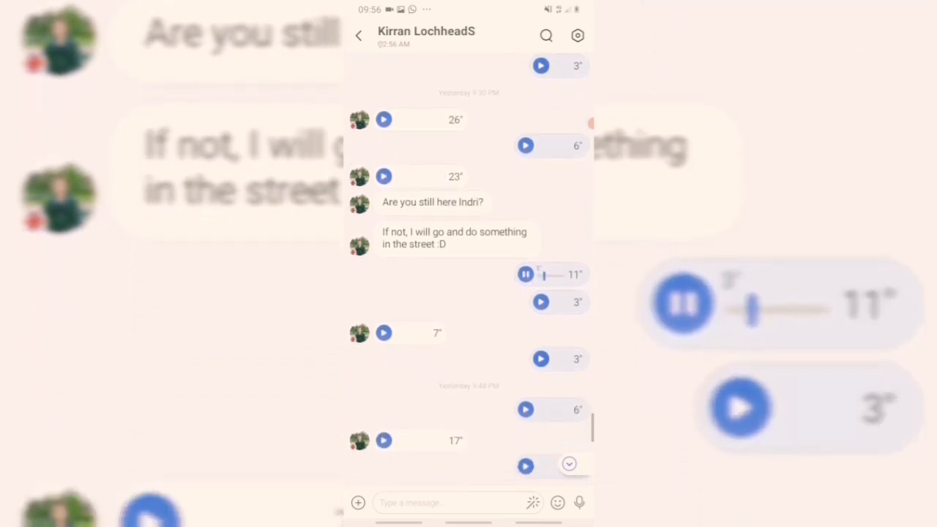
scroll(down, 3)
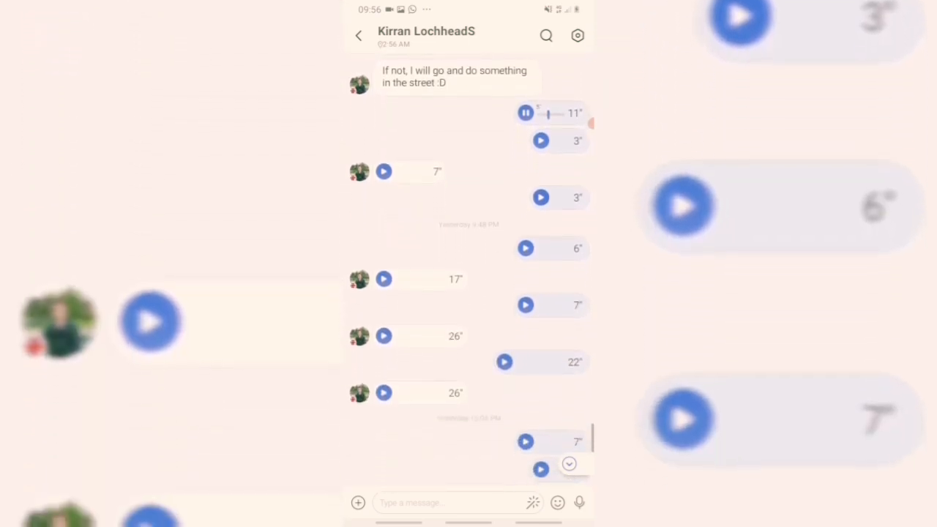
scroll(up, 3)
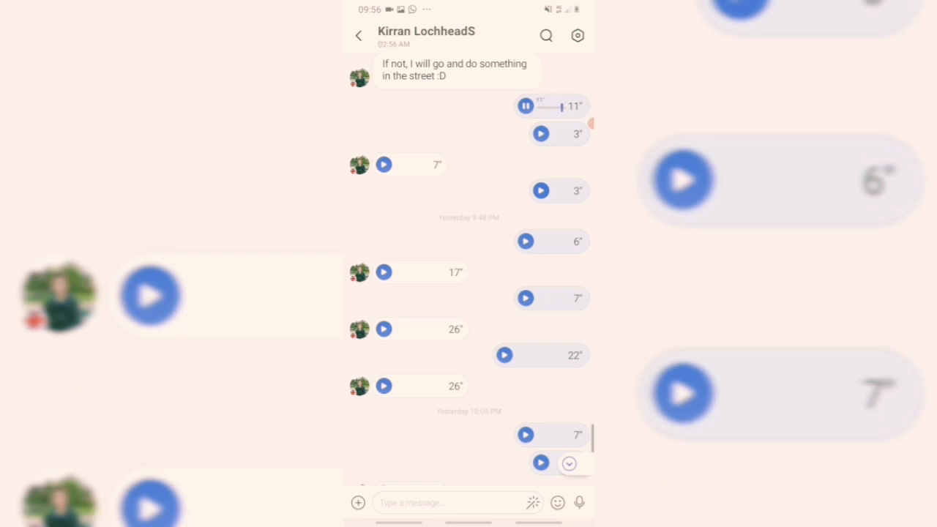
click(541, 133)
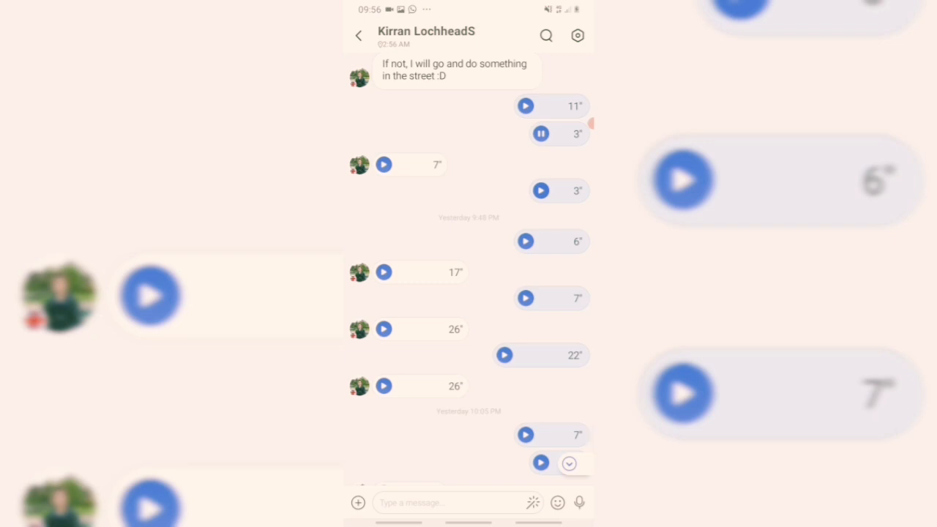
click(383, 164)
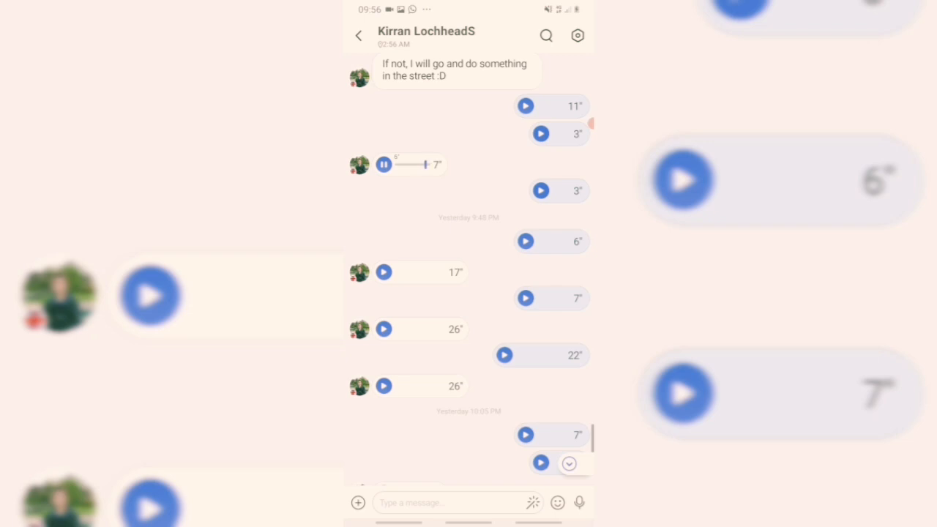
click(540, 190)
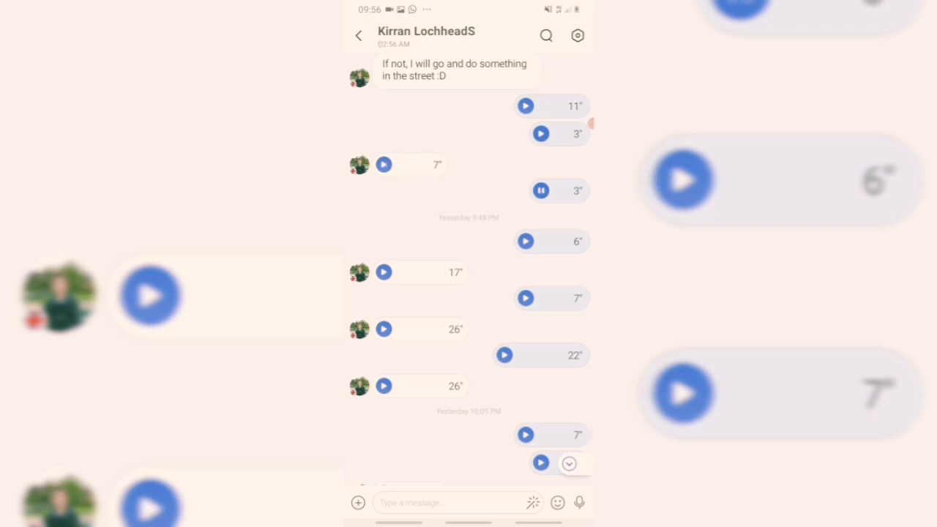
click(540, 191)
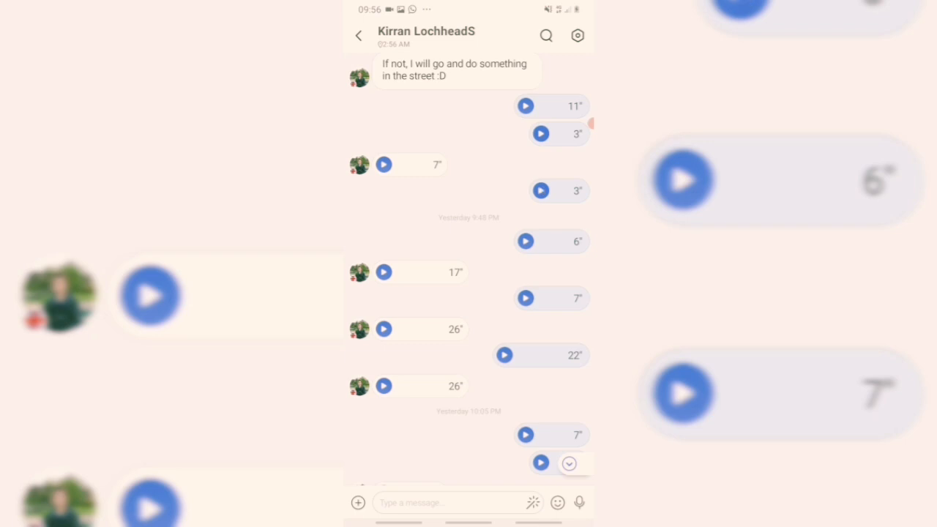
Step: Play the 6-, 17-, 7-, 26- and 22-second notes, then the second 26-second note
click(525, 241)
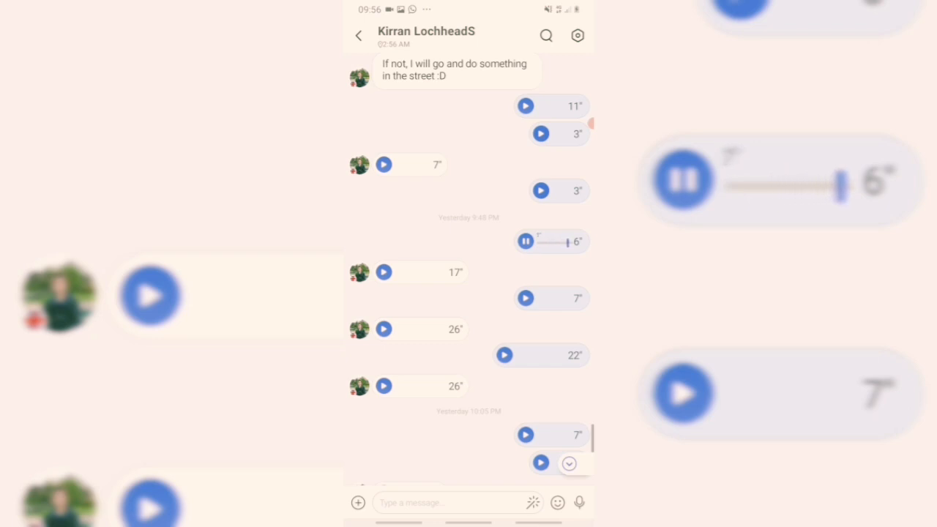
click(384, 271)
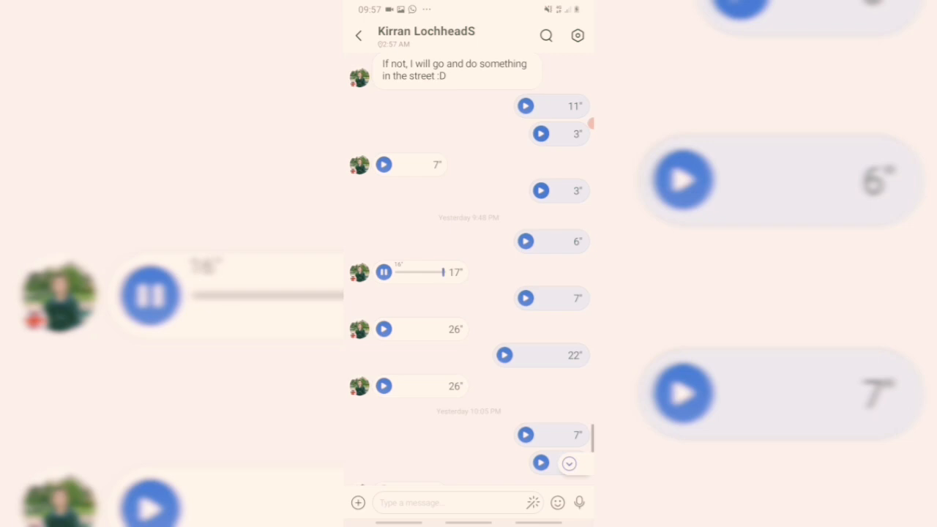
click(526, 297)
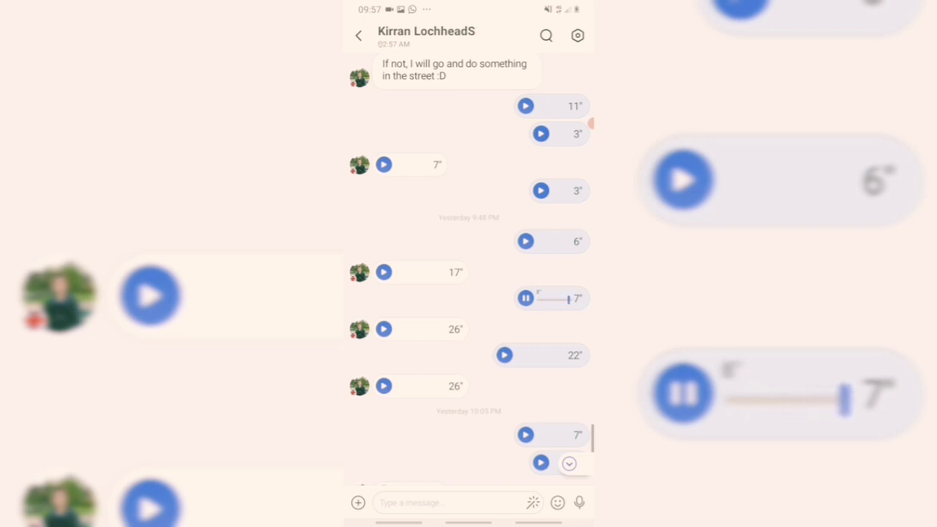
click(384, 329)
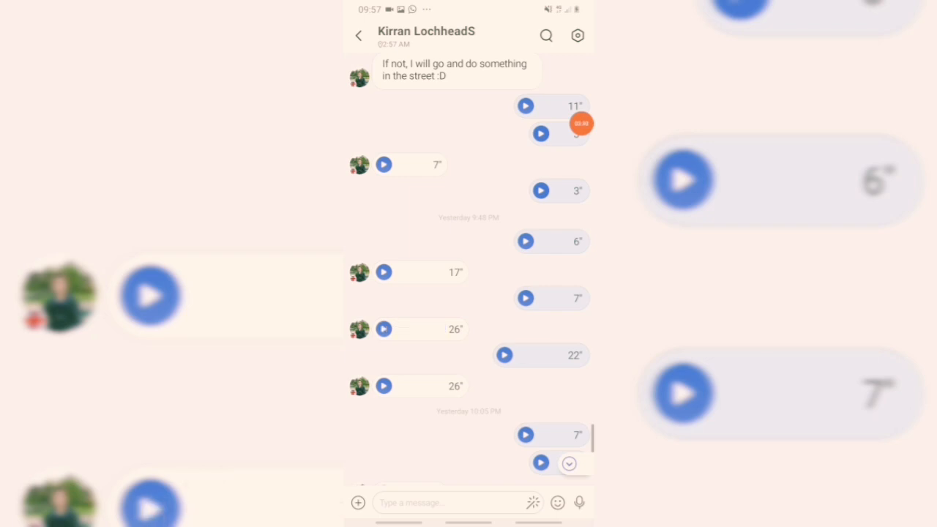
click(503, 355)
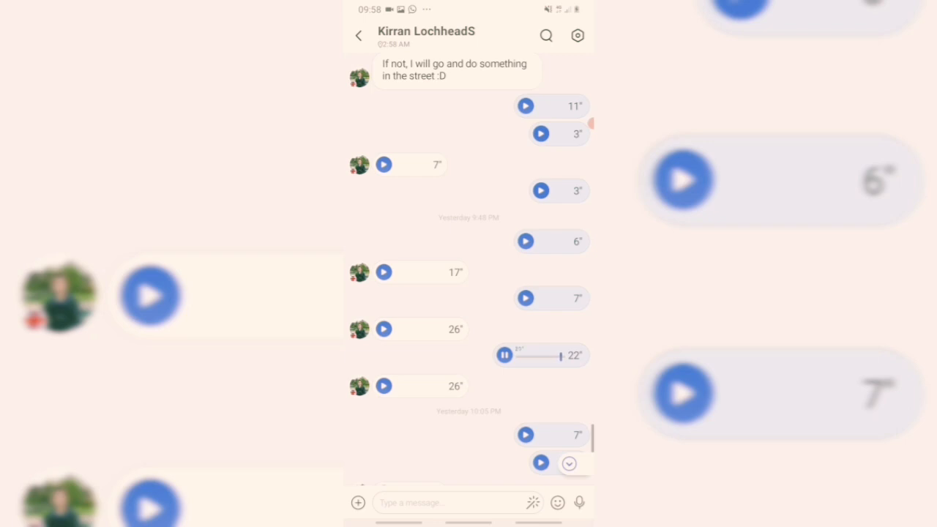
click(384, 386)
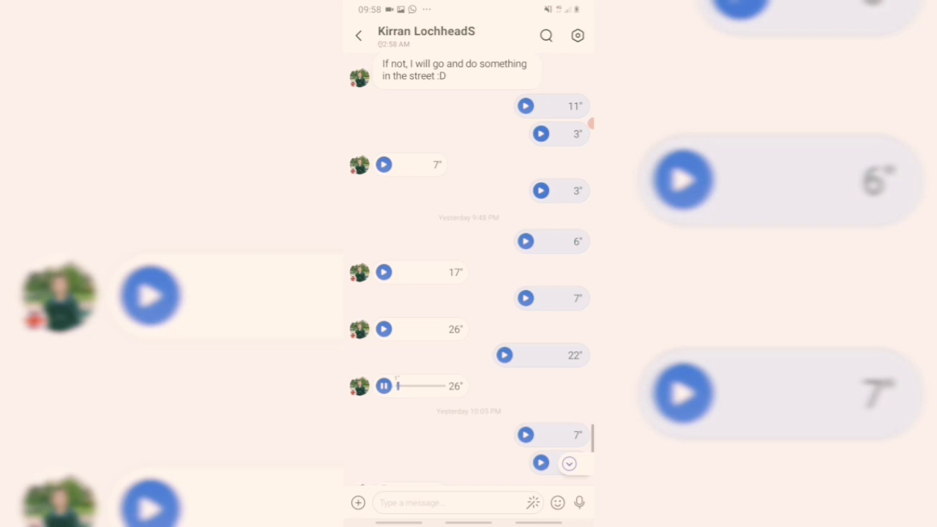
Step: Scroll on and play the 7" note from 10:05 PM, then the 2" and 15" notes
scroll(down, 3)
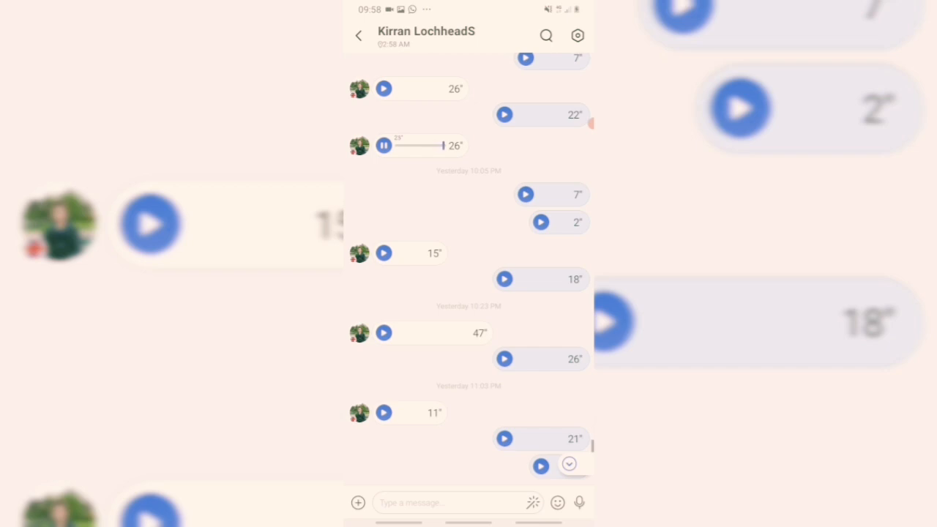
click(525, 195)
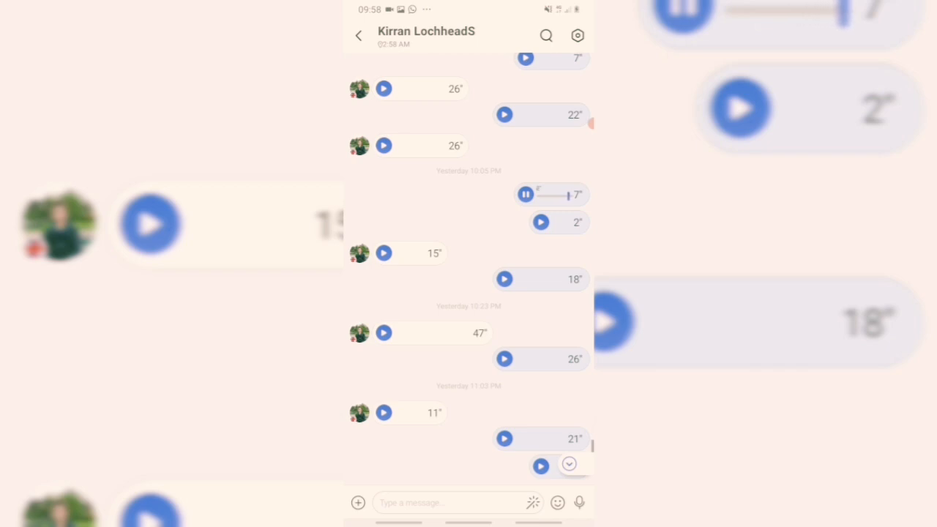
click(540, 222)
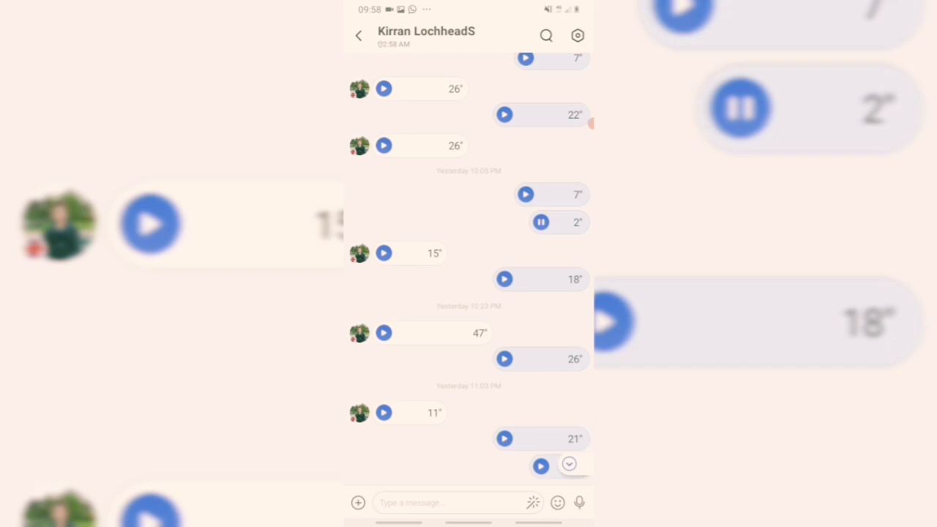
click(383, 252)
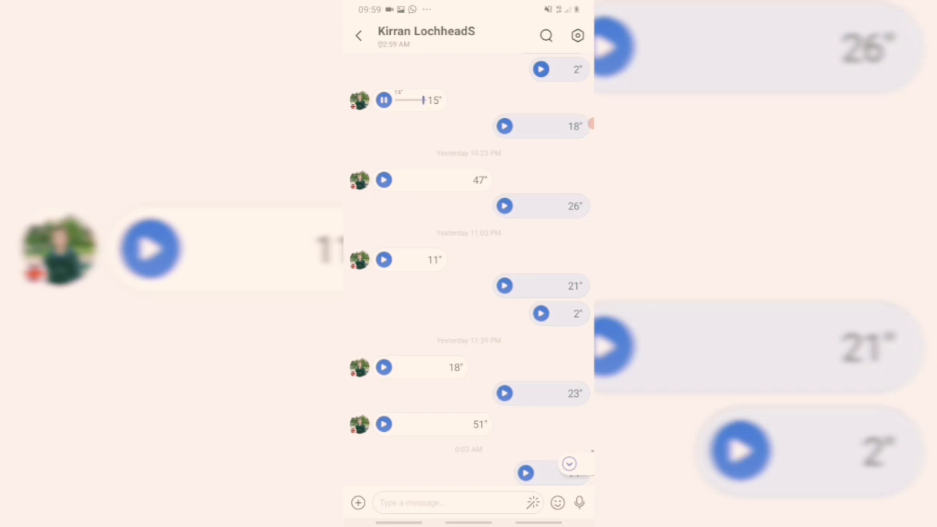
Step: Play the 18" voice note, then the 47" note from 10:23 PM
click(504, 126)
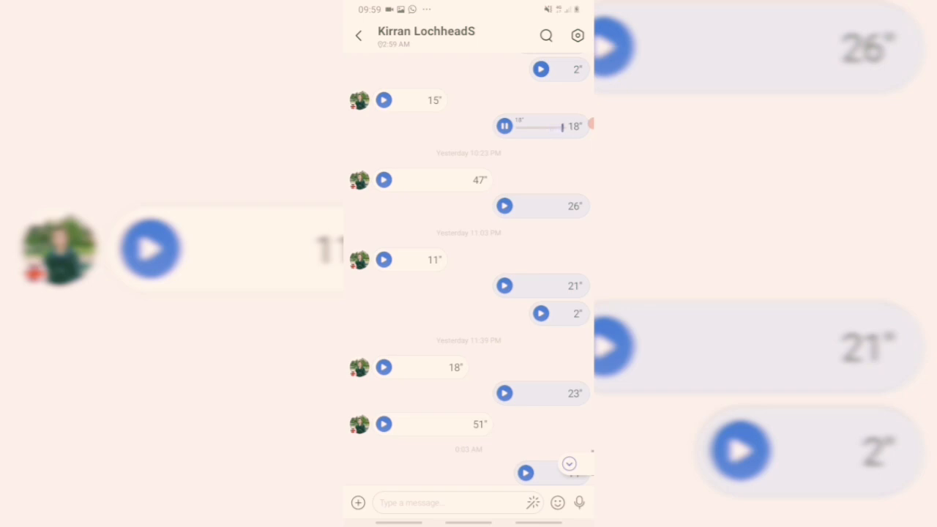
click(383, 181)
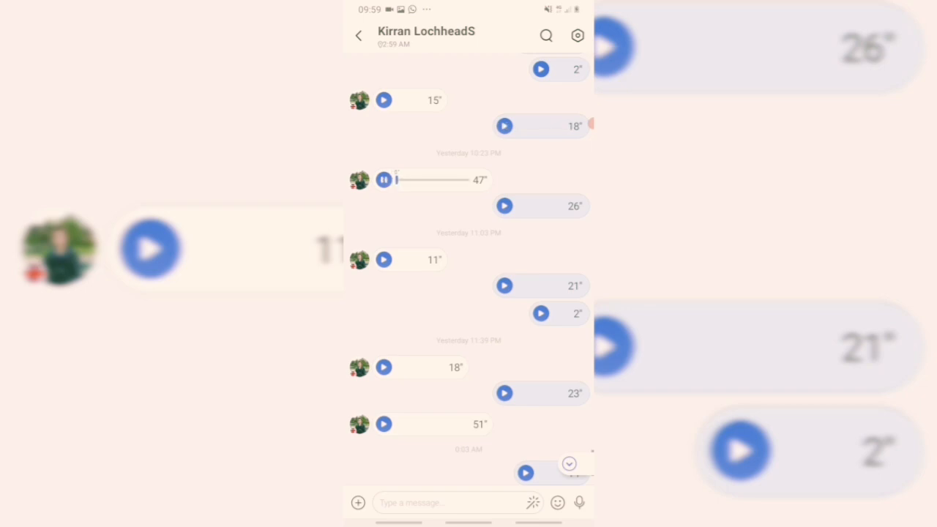
scroll(down, 3)
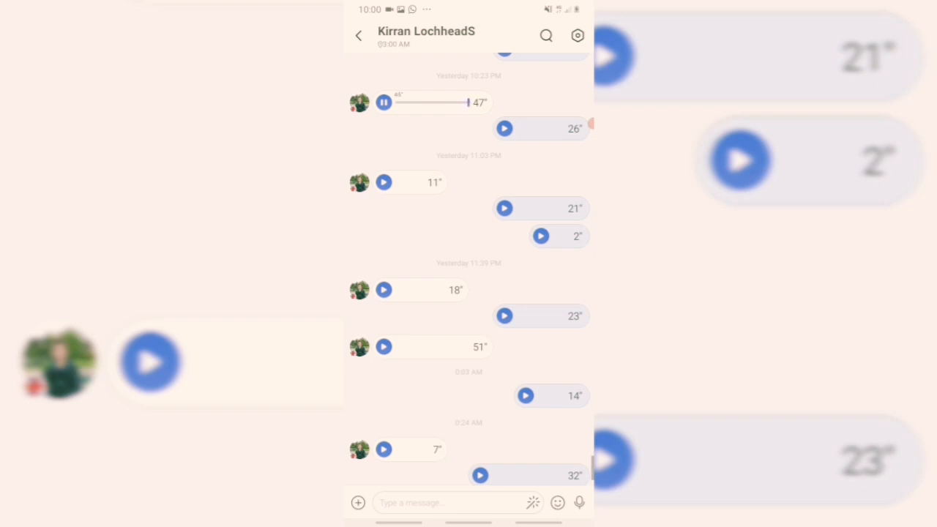
Step: Play the 26" reply, then the 11" and 21" voice notes from 11:03 PM
click(505, 128)
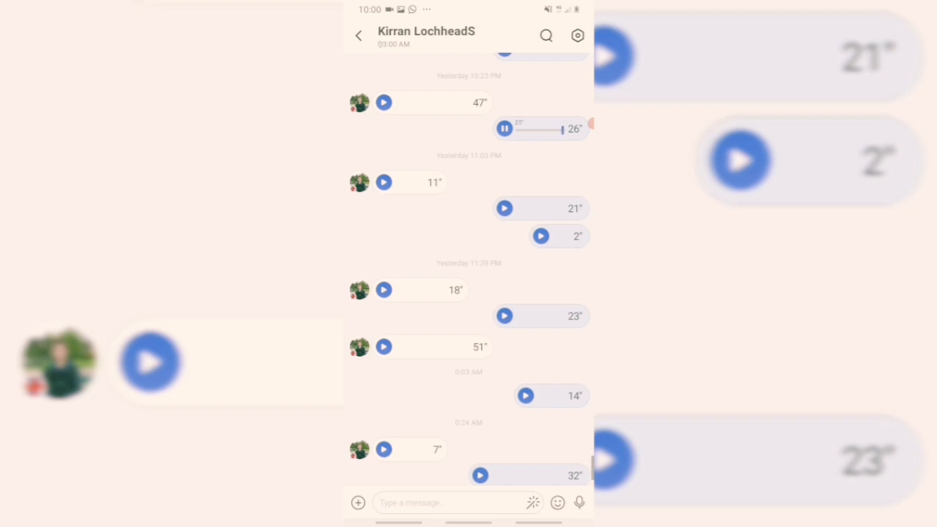
click(504, 129)
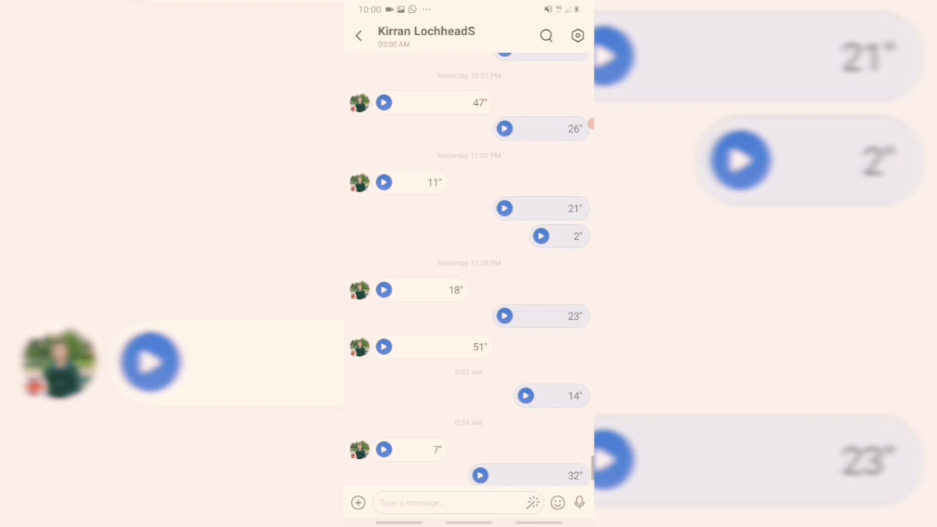
click(384, 182)
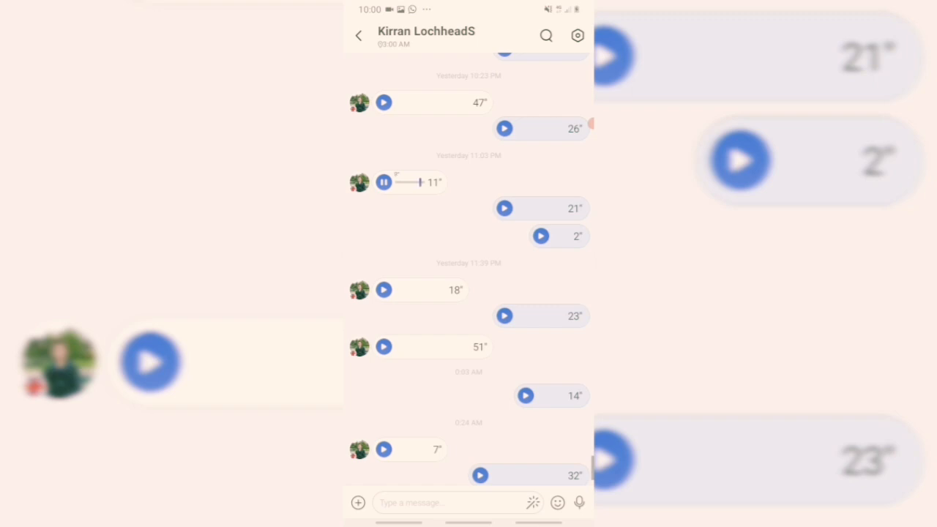
click(505, 209)
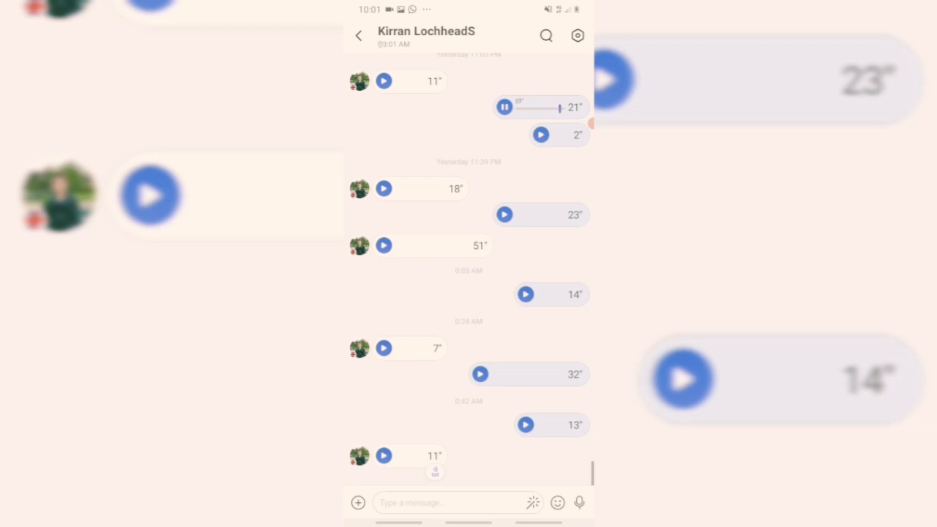
Step: Play the 2" note, the 18" note from 11:39 PM, then the 23" reply
click(541, 134)
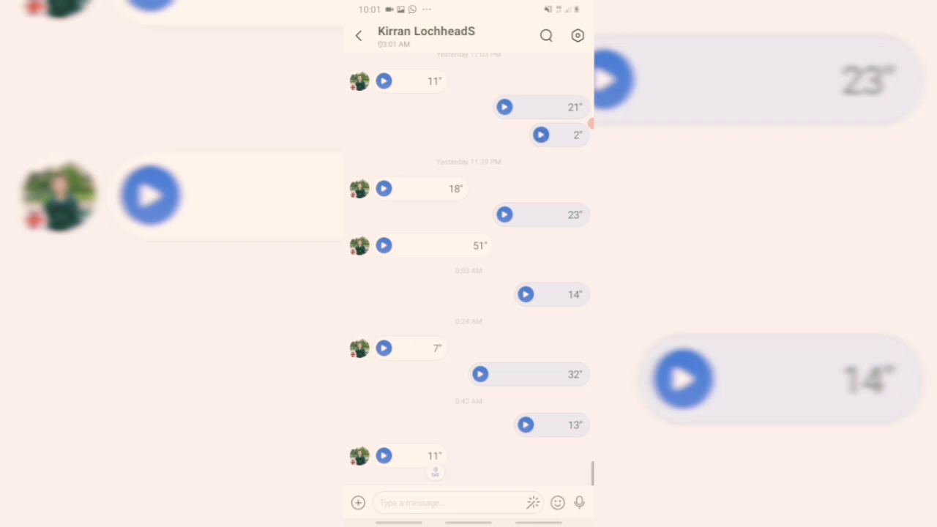
click(383, 189)
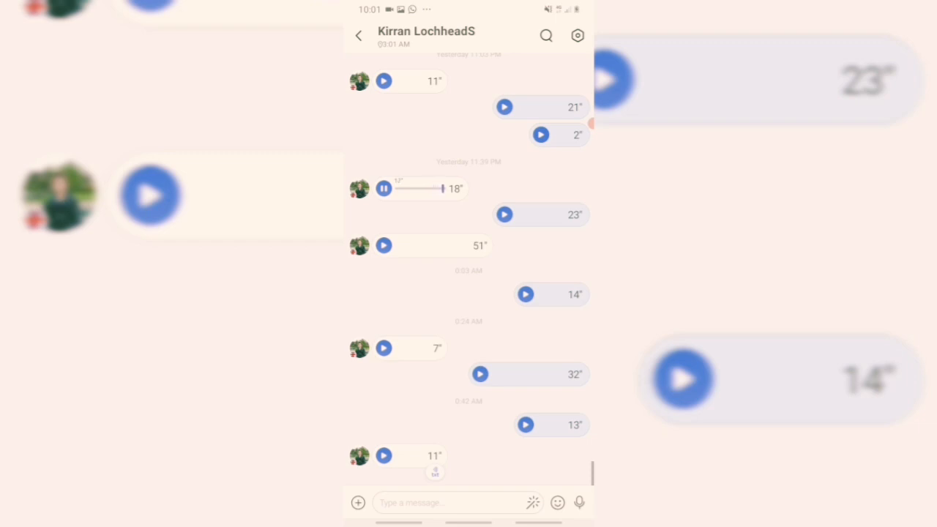
click(505, 215)
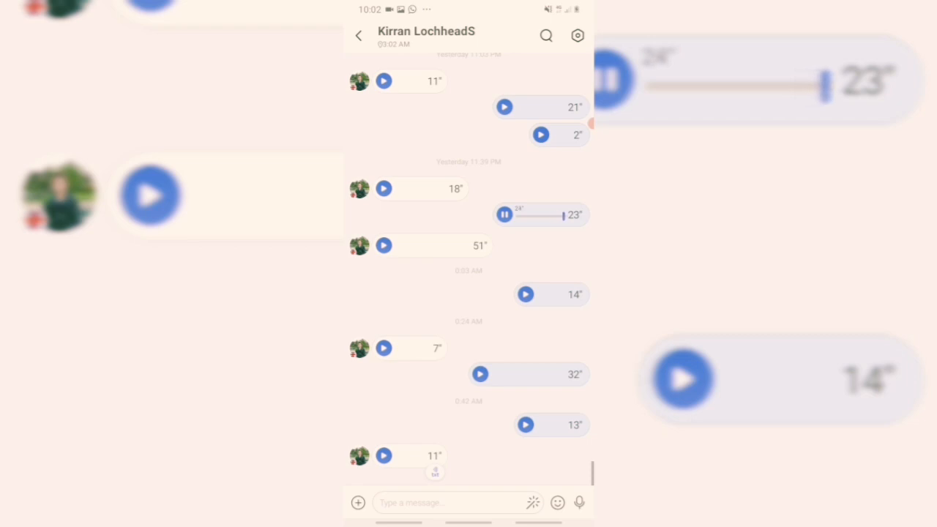
Step: Play the 51" and 14" notes, then the 7" reply at 0:24 AM and the 32" note
click(383, 245)
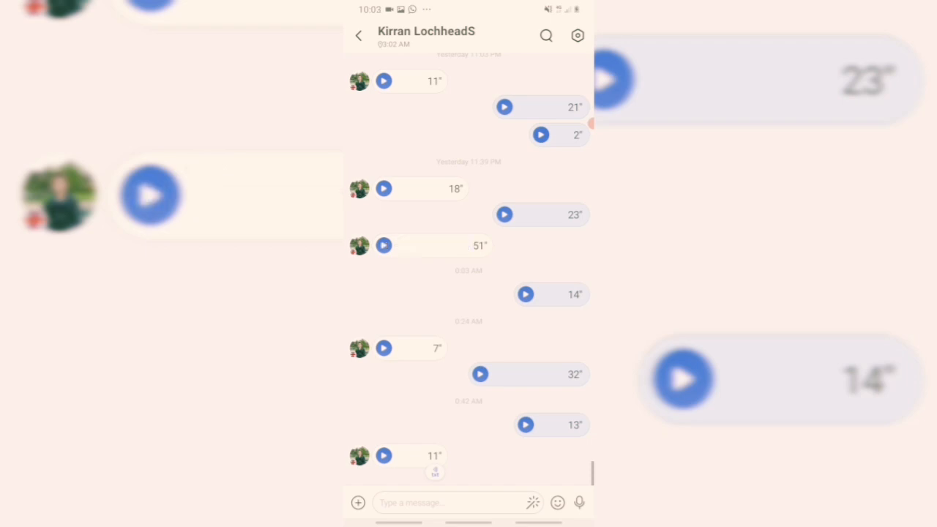
click(526, 294)
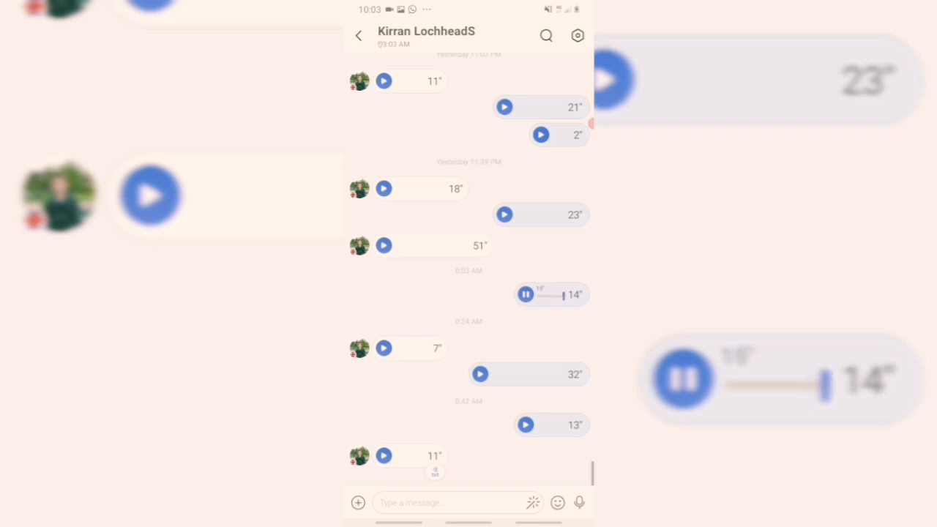
click(383, 348)
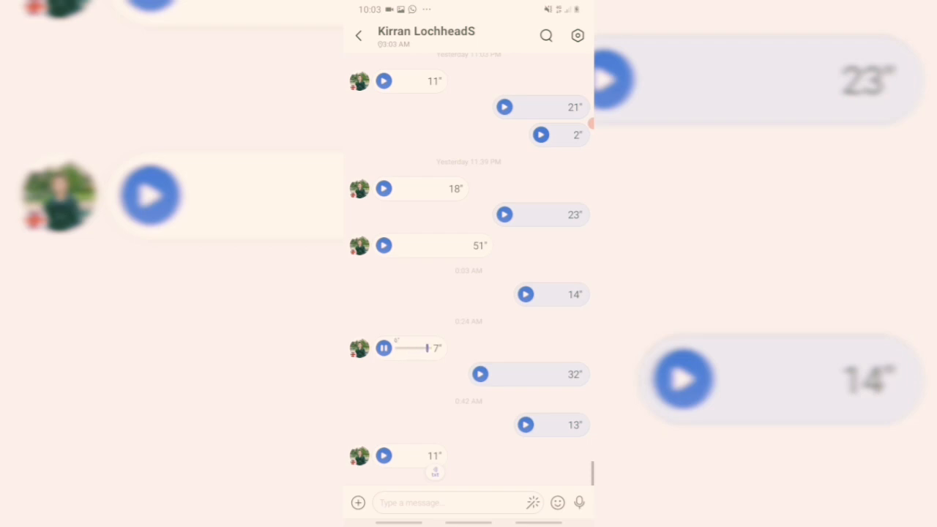
click(480, 374)
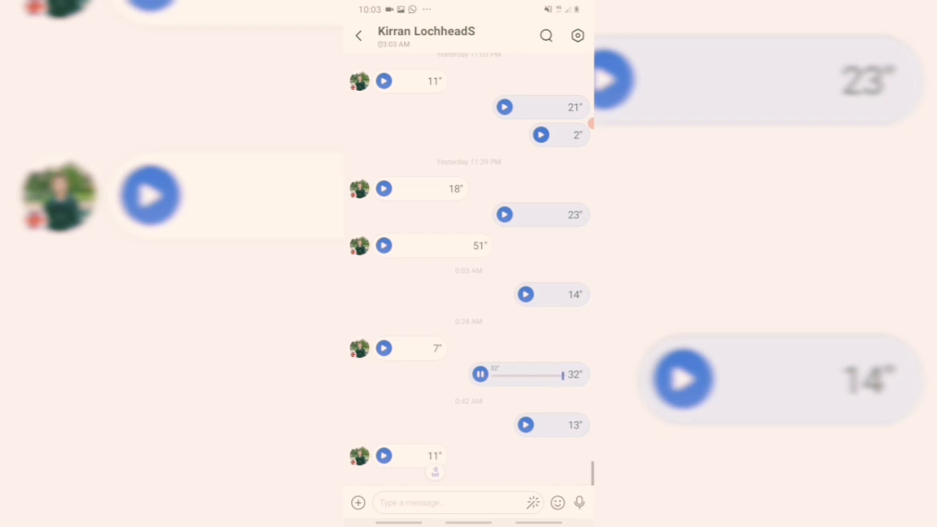
Step: Play the 13" note at 0:42 AM, then the contact's last 11" note
click(526, 424)
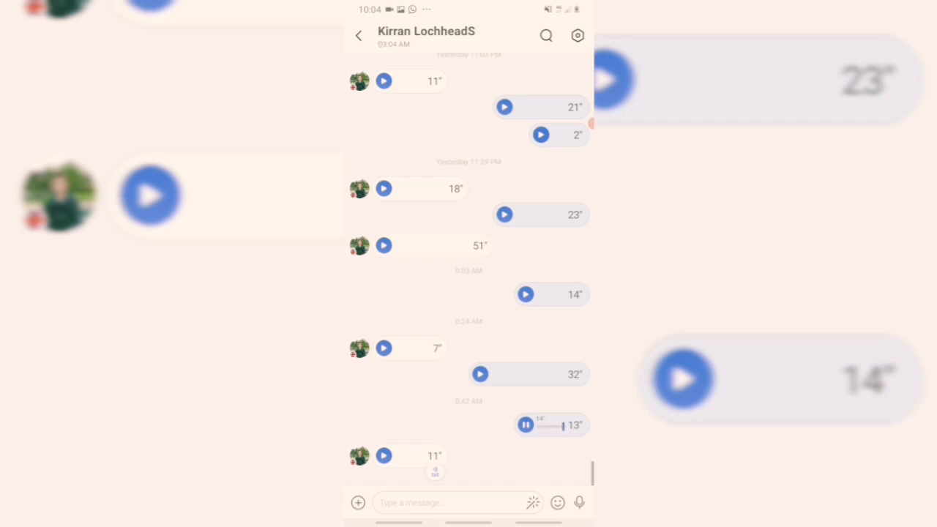
click(383, 455)
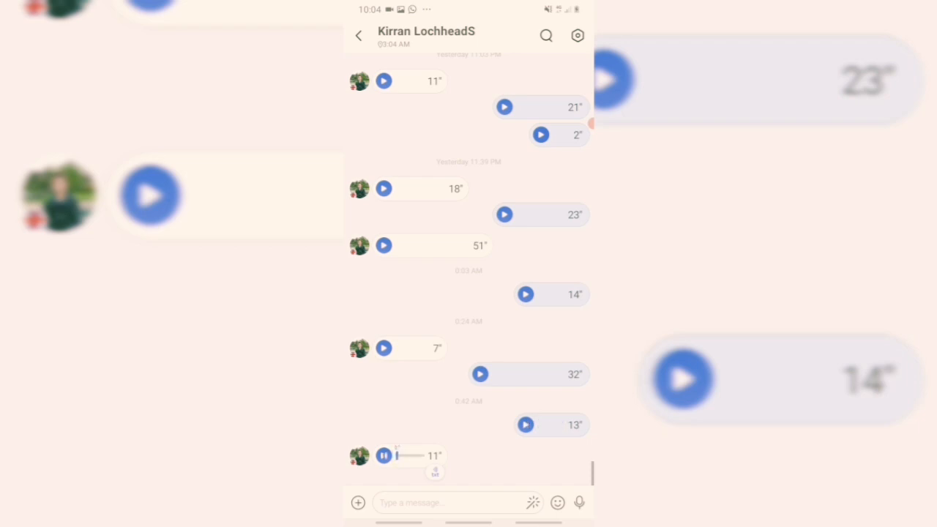